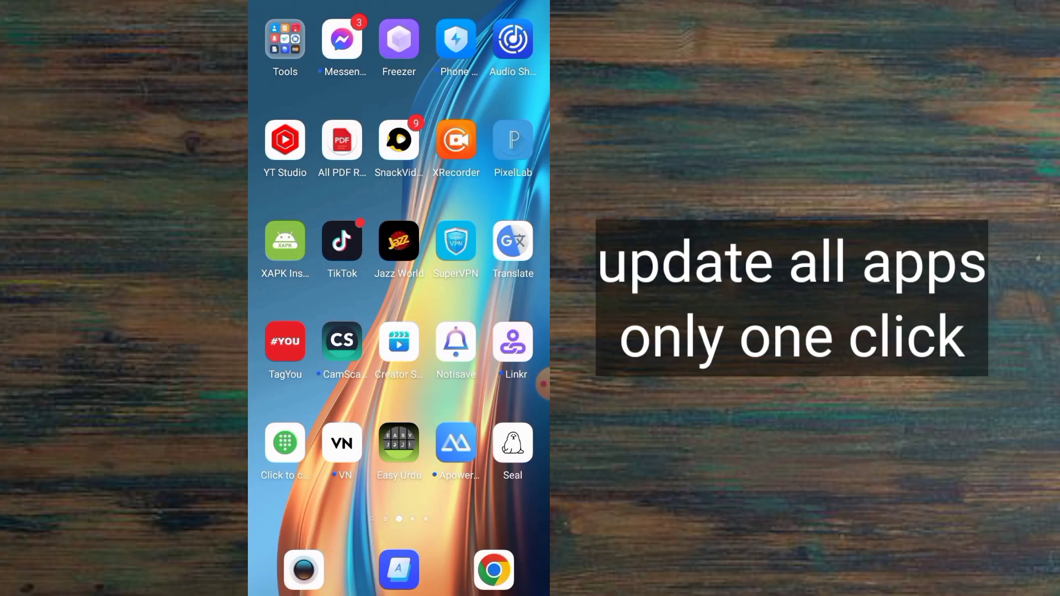
Step: Swipe the home screen to the page showing the Play Store icon
{"action": "scroll", "scroll_direction": "left", "scroll_amount": 3}
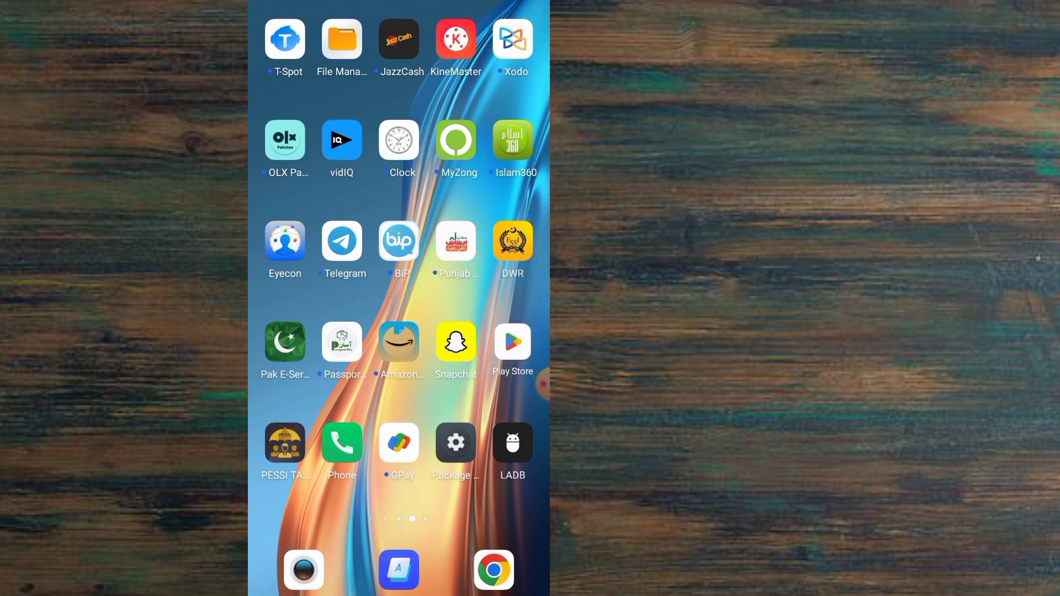
Step: Launch Play Store and reach Manage apps & device via the account avatar
{"action": "left_click", "coordinate": [511, 342]}
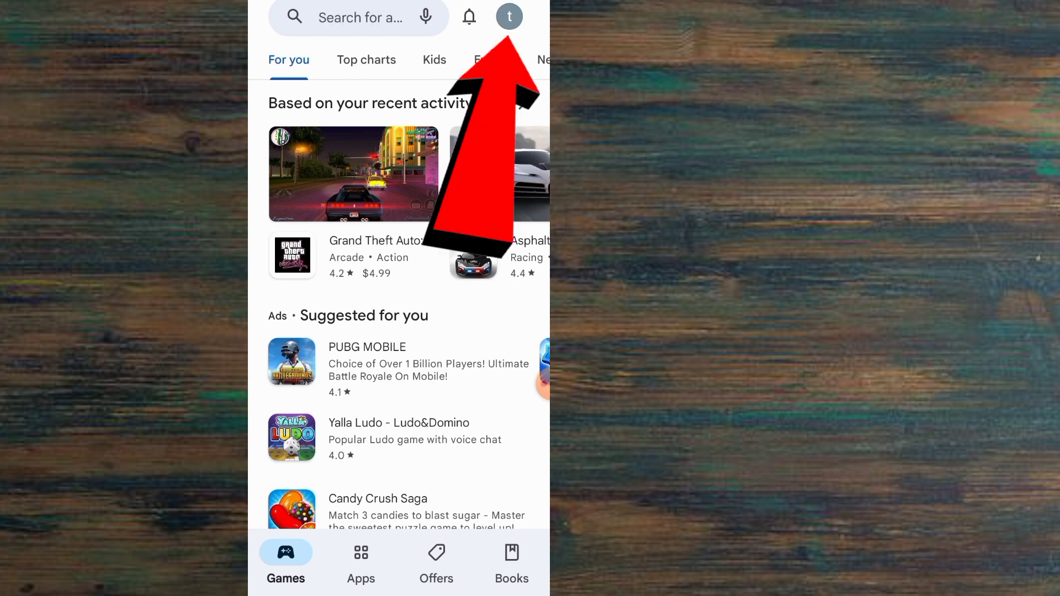
{"action": "left_click", "coordinate": [509, 16]}
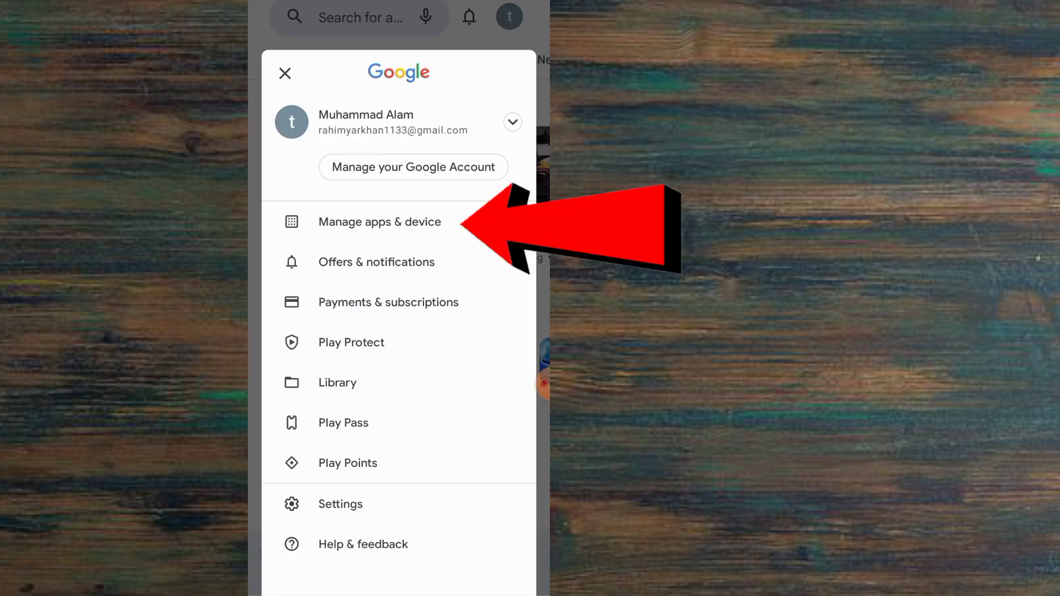
{"action": "left_click", "coordinate": [378, 222]}
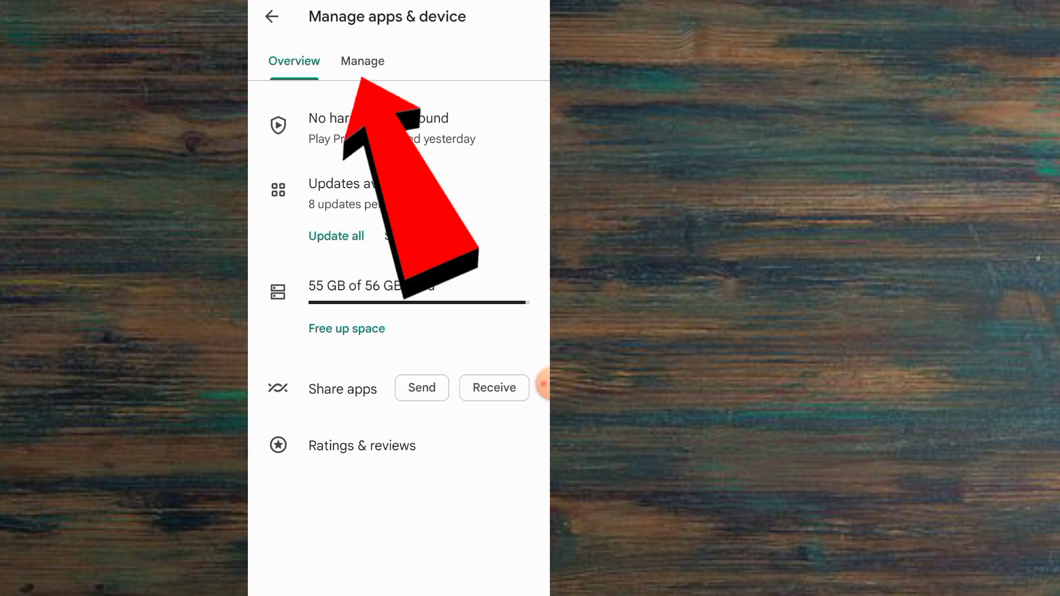
{"action": "left_click", "coordinate": [362, 61]}
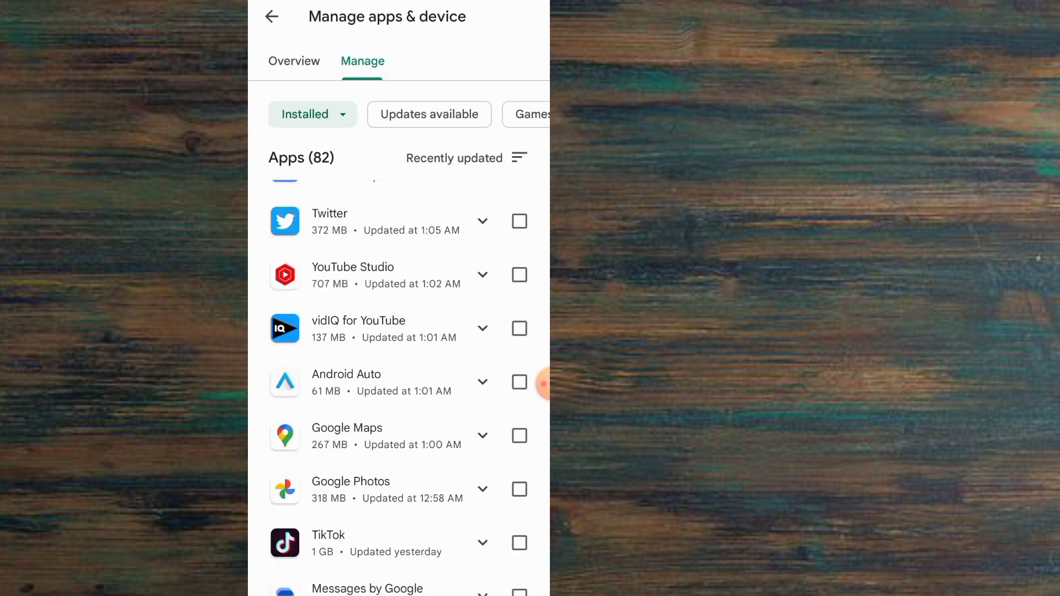
{"action": "scroll", "scroll_direction": "down", "scroll_amount": 3}
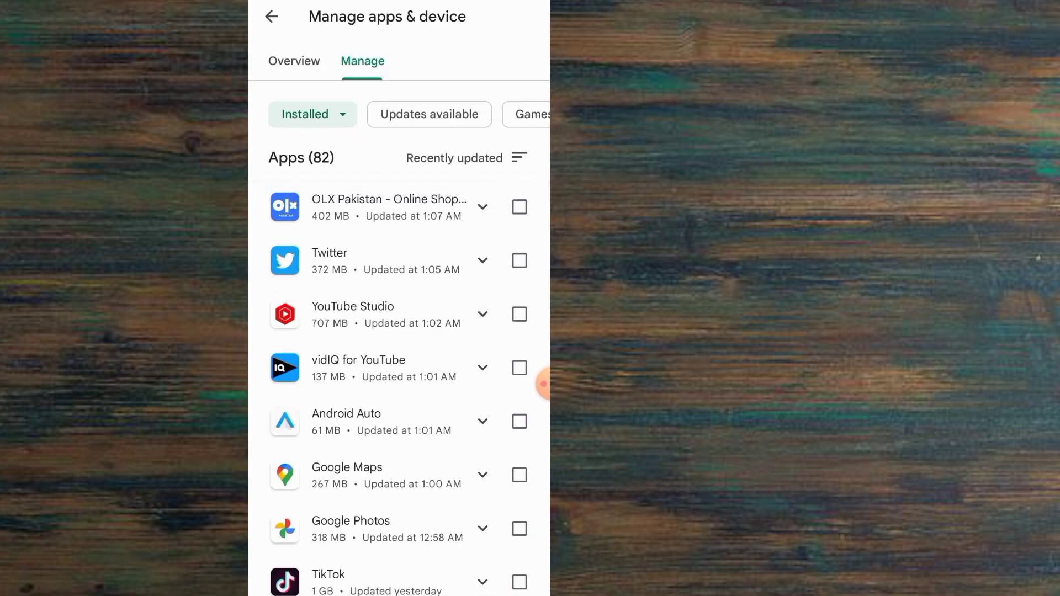
{"action": "left_click", "coordinate": [428, 114]}
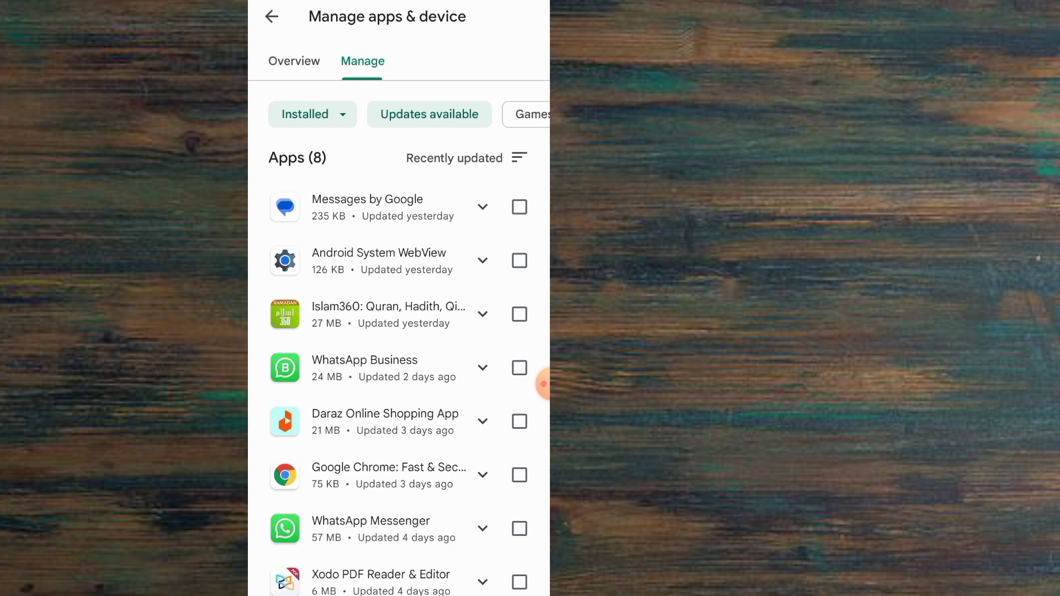
{"action": "left_click", "coordinate": [294, 61]}
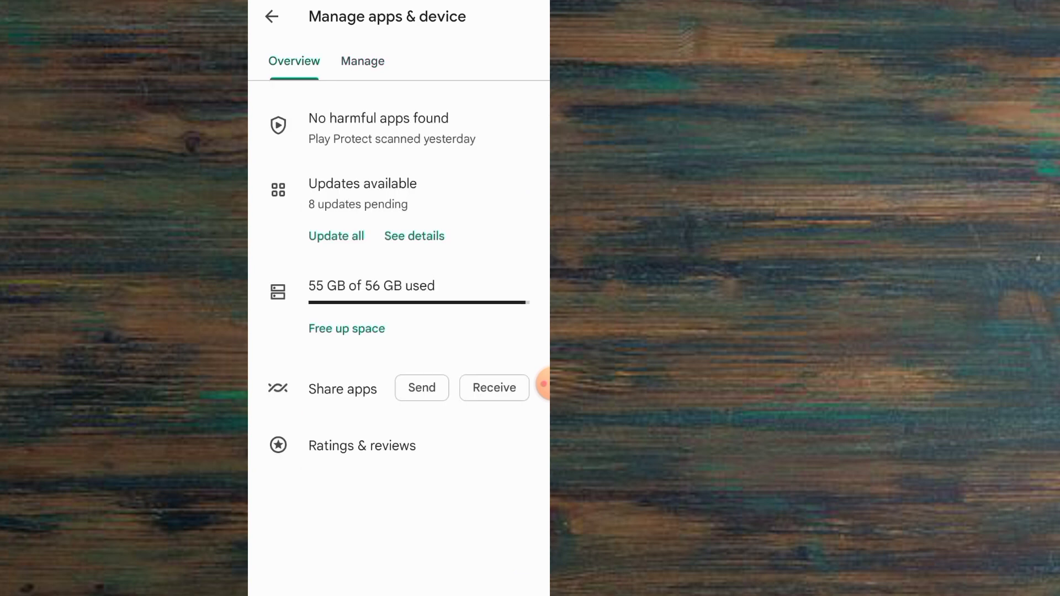
Step: View the 8 pending updates in detail and queue them all with Update all
{"action": "left_click", "coordinate": [413, 236]}
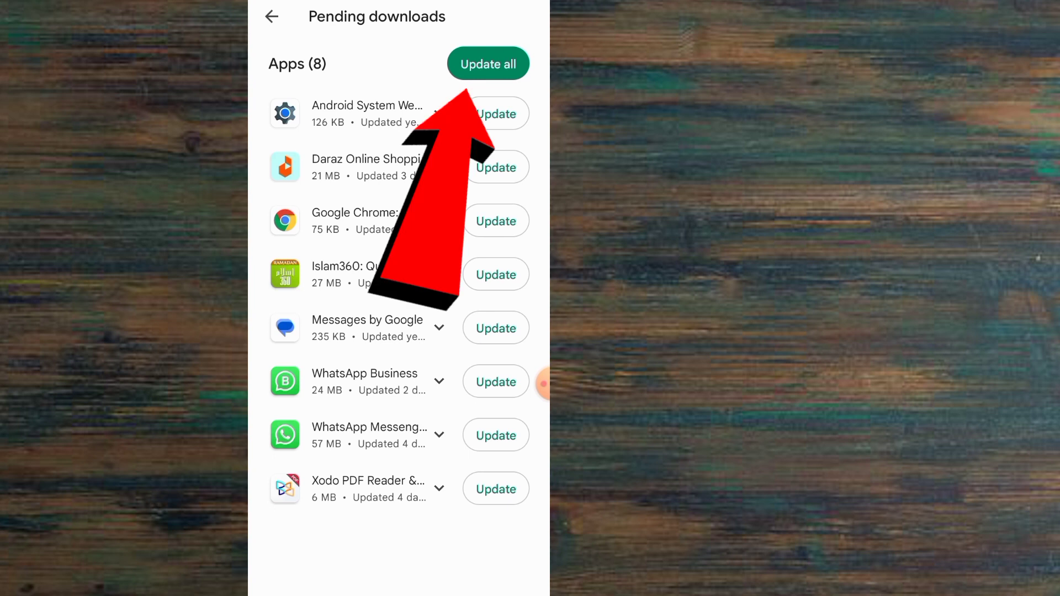
{"action": "left_click", "coordinate": [488, 64]}
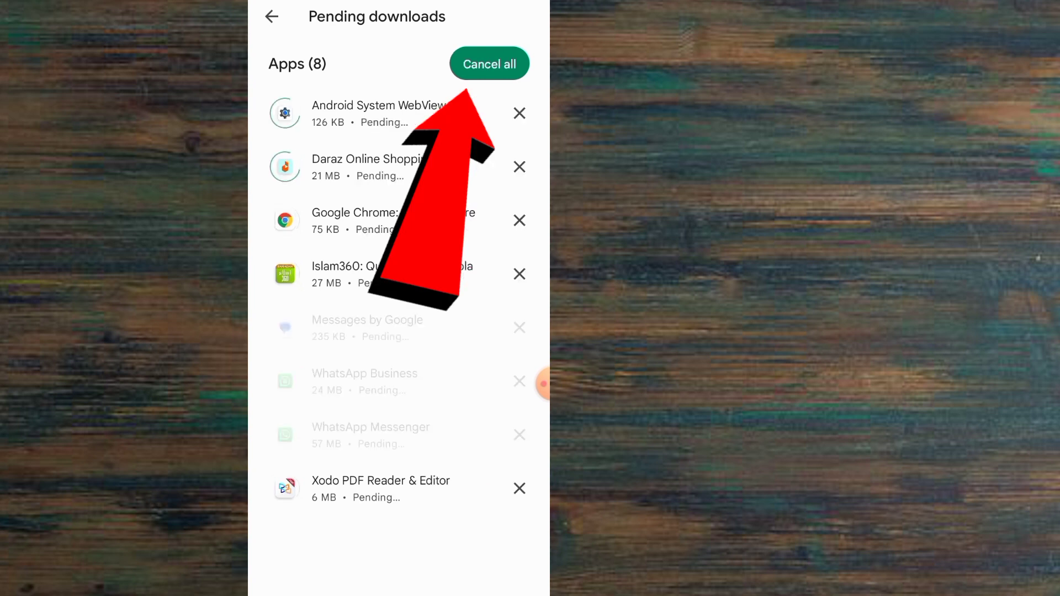